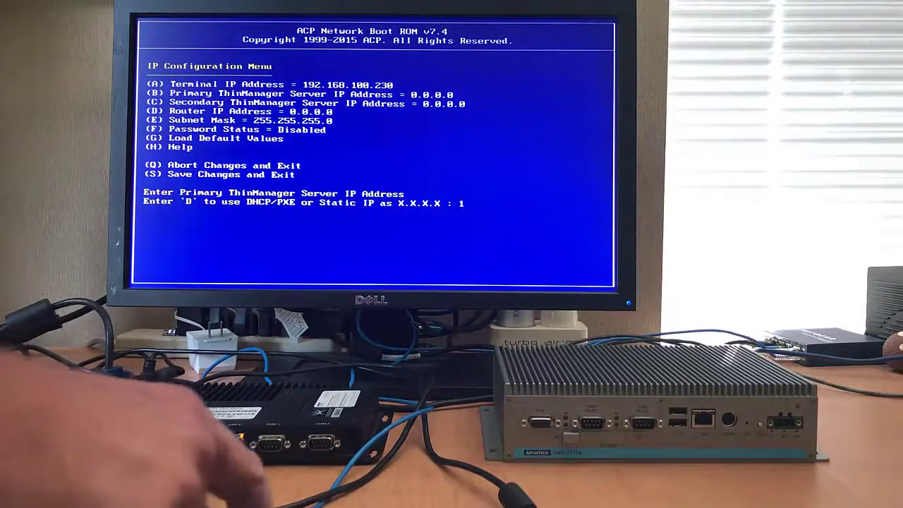
text(92.168)
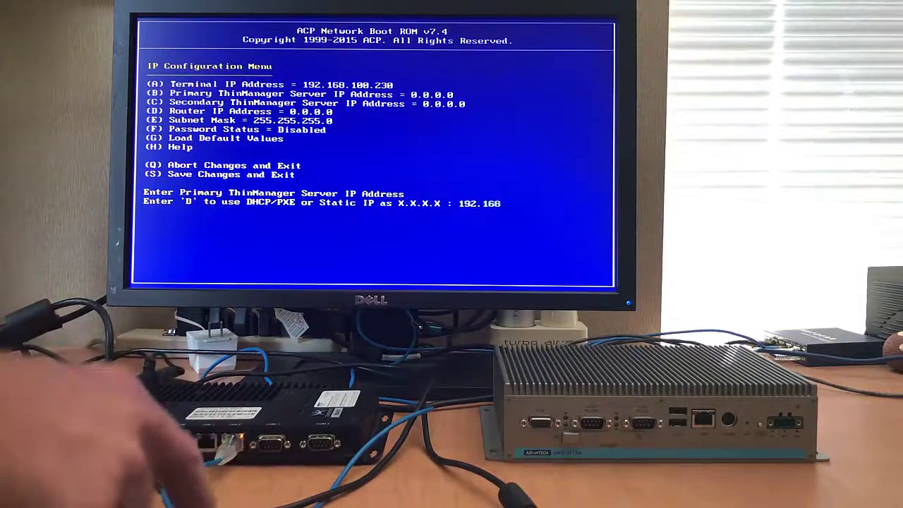